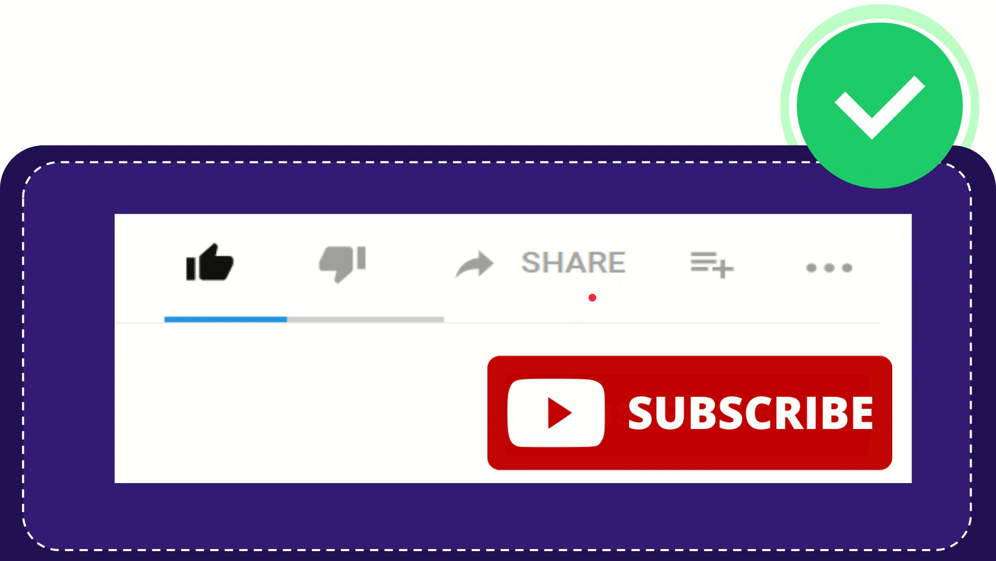
{"action": "mouse_move", "coordinate": [657, 317]}
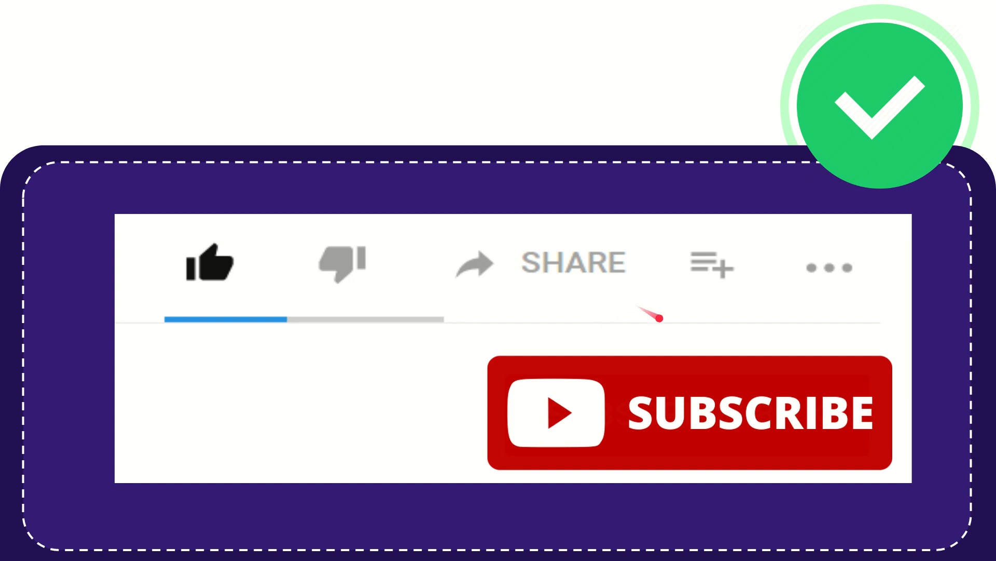